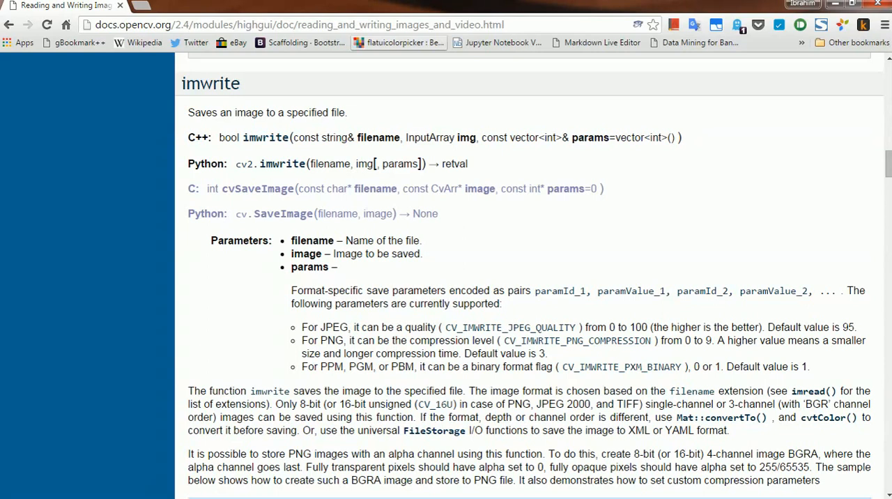
{"action": "mouse_move", "coordinate": [216, 155]}
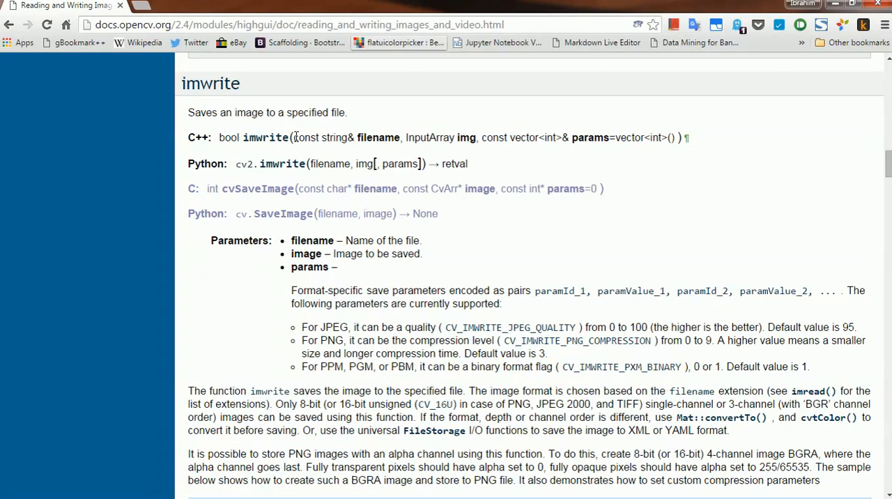
{"action": "mouse_move", "coordinate": [230, 180]}
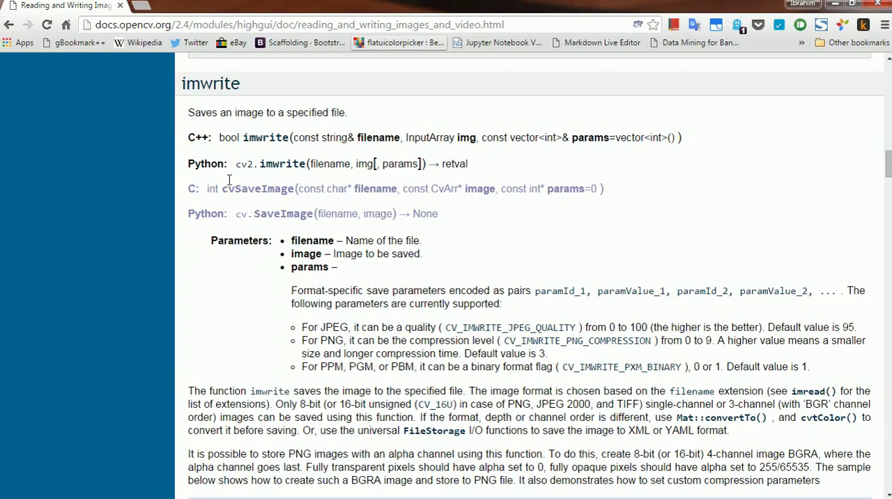
{"action": "mouse_move", "coordinate": [211, 84]}
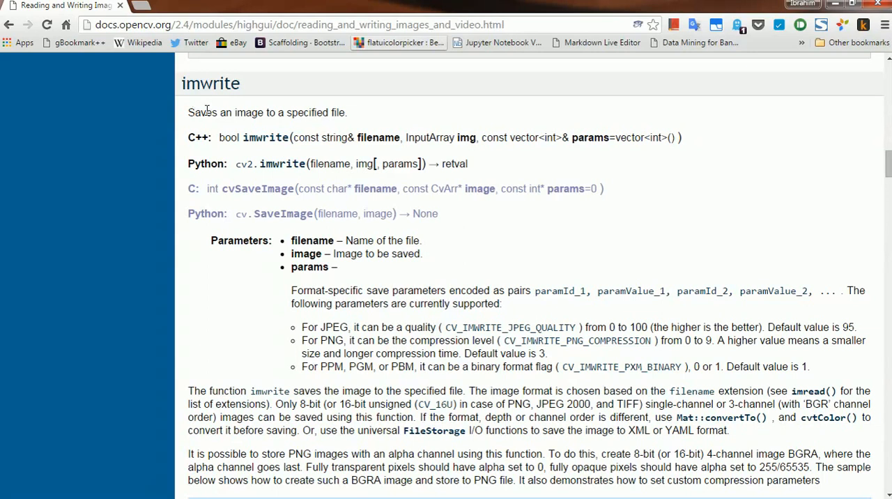
{"action": "mouse_move", "coordinate": [208, 124]}
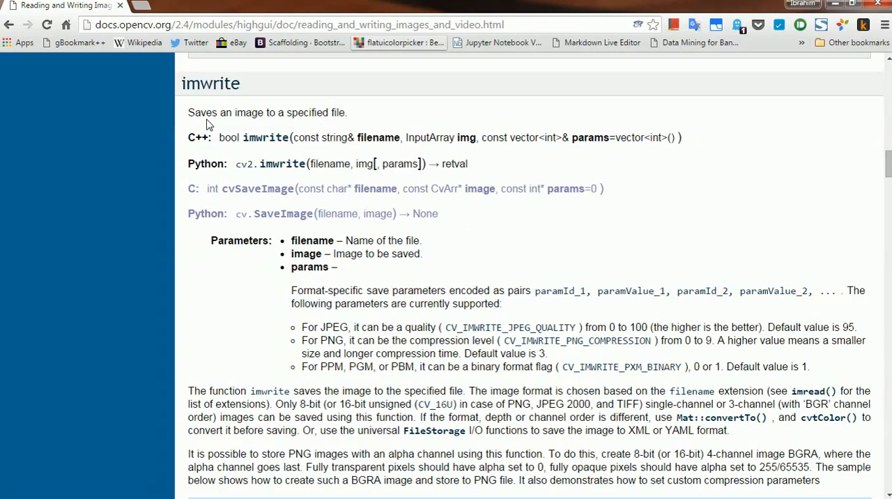
{"action": "mouse_move", "coordinate": [180, 324]}
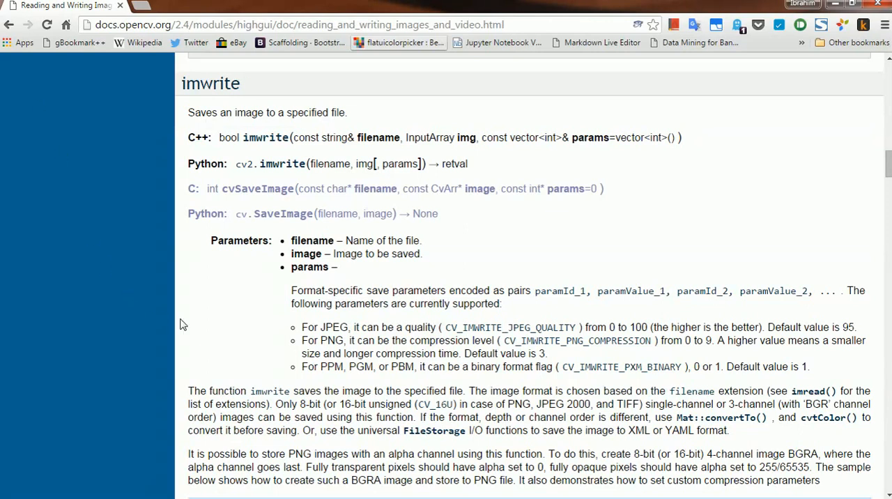
{"action": "mouse_move", "coordinate": [235, 331]}
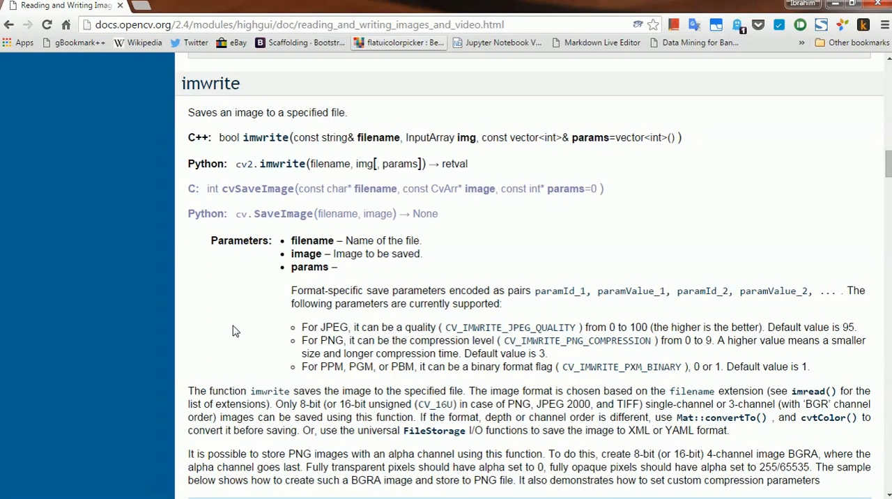
{"action": "mouse_move", "coordinate": [186, 226]}
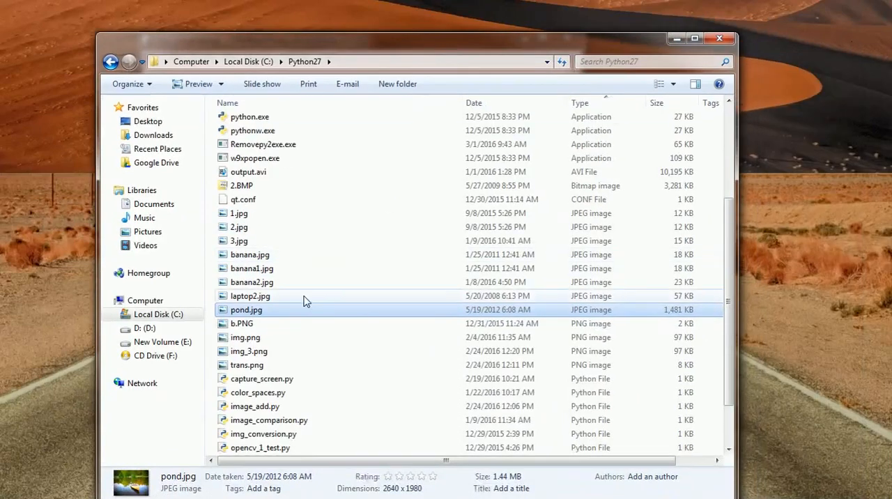
Open img_conversion.py from the C:\Python27 folder in the IDLE editor.
{"action": "double_click", "coordinate": [246, 310]}
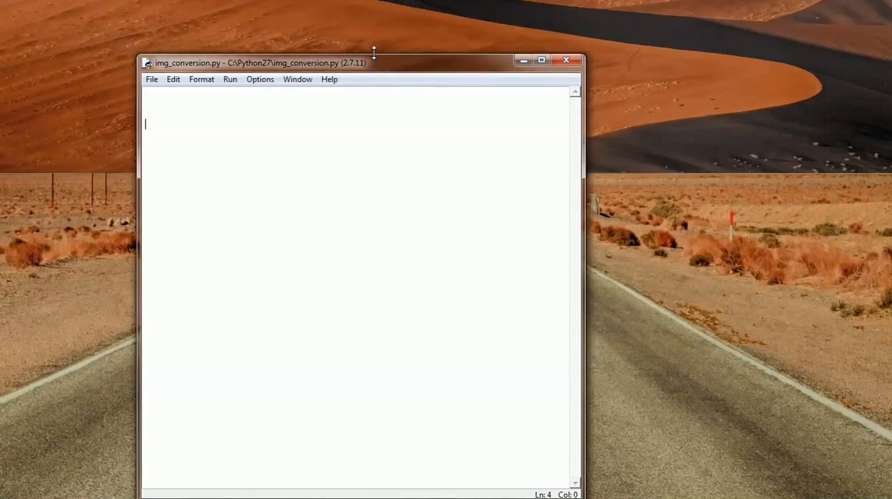
Enlarge the IDLE editor window and write 'import cv2' as the first line.
{"action": "left_click_drag", "start_coordinate": [362, 63], "coordinate": [376, 33]}
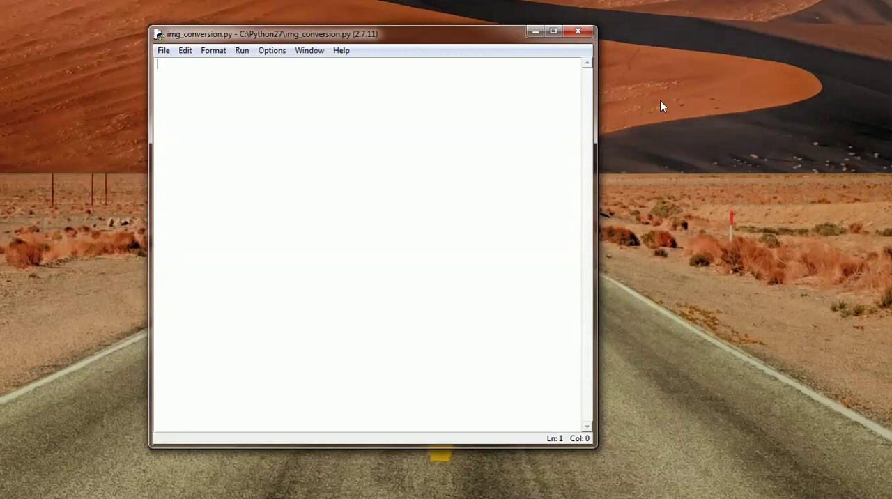
{"action": "type", "text": "import"}
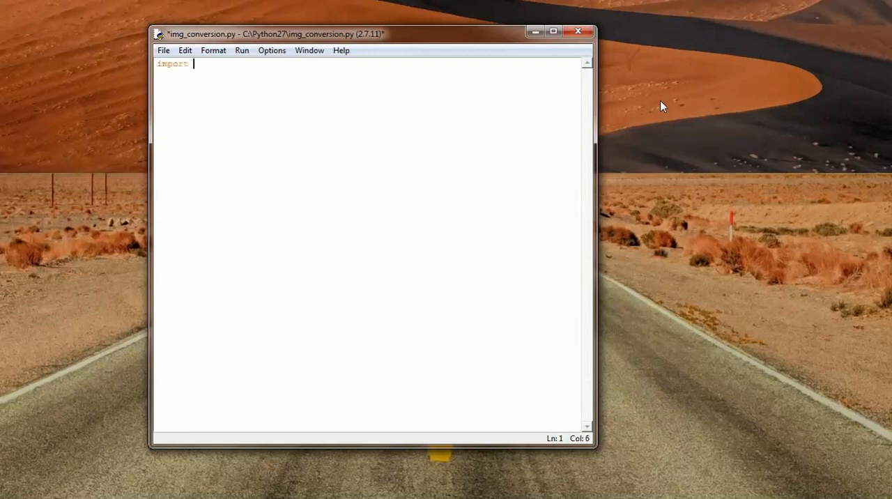
{"action": "type", "text": "cv2"}
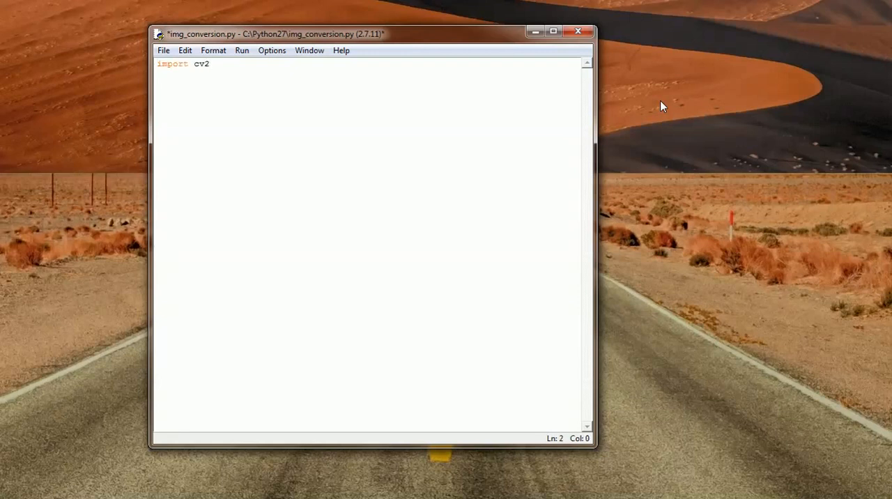
{"action": "mouse_move", "coordinate": [759, 62]}
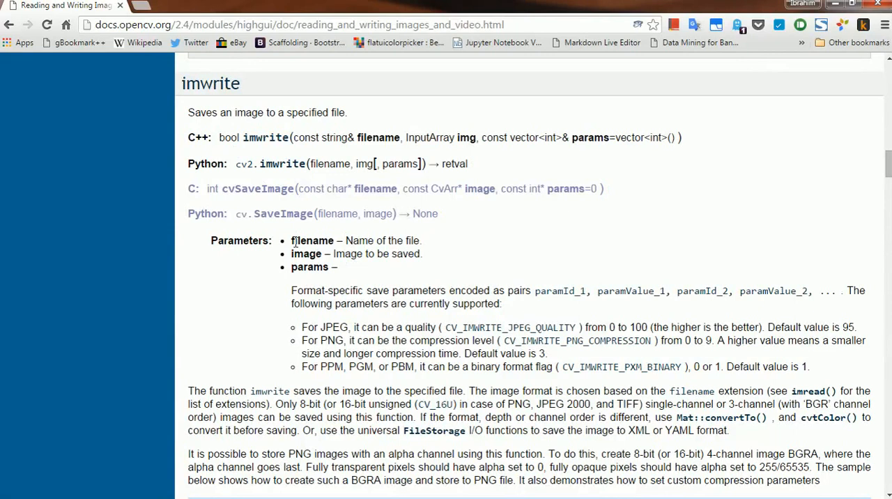
{"action": "double_click", "coordinate": [209, 83]}
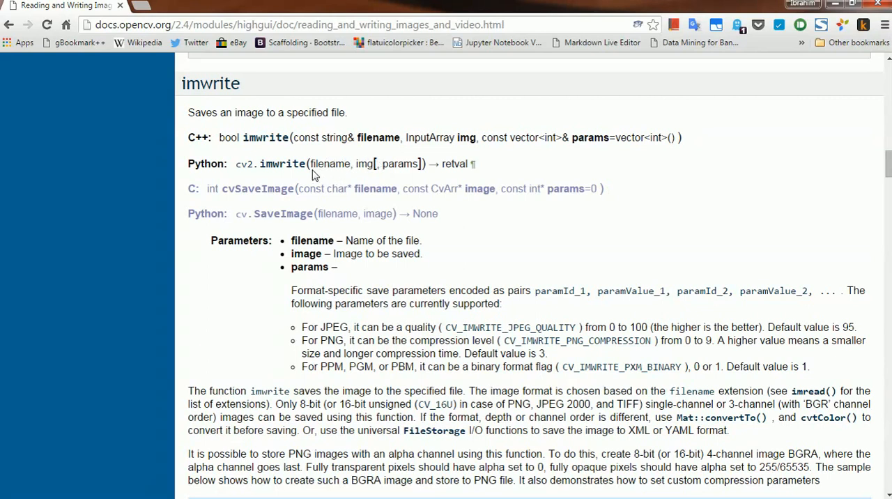
{"action": "double_click", "coordinate": [323, 164]}
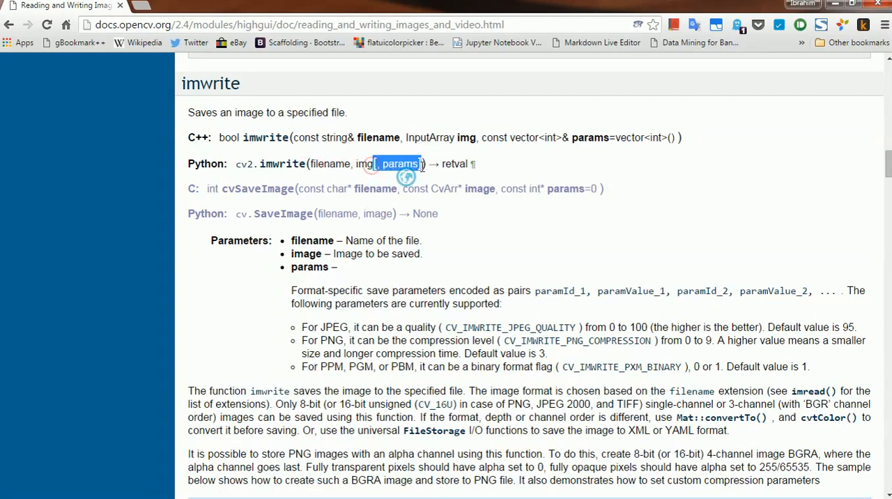
{"action": "mouse_move", "coordinate": [419, 177]}
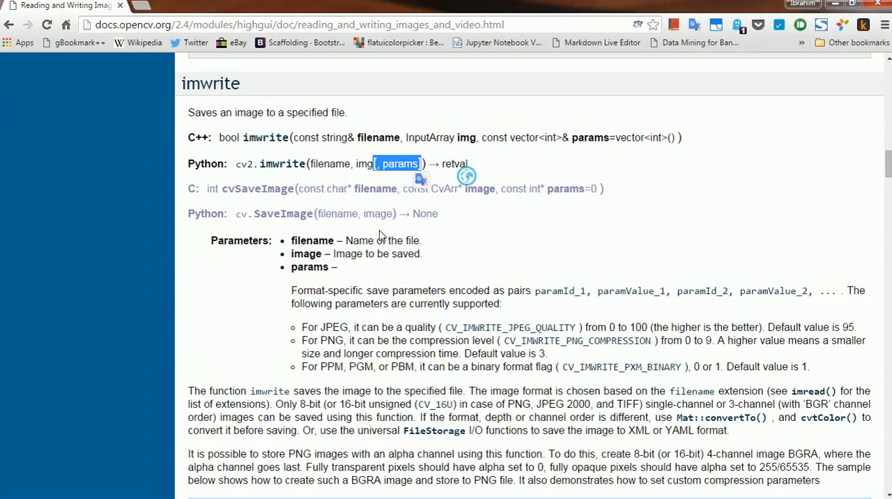
{"action": "scroll", "scroll_direction": "down", "scroll_amount": 3}
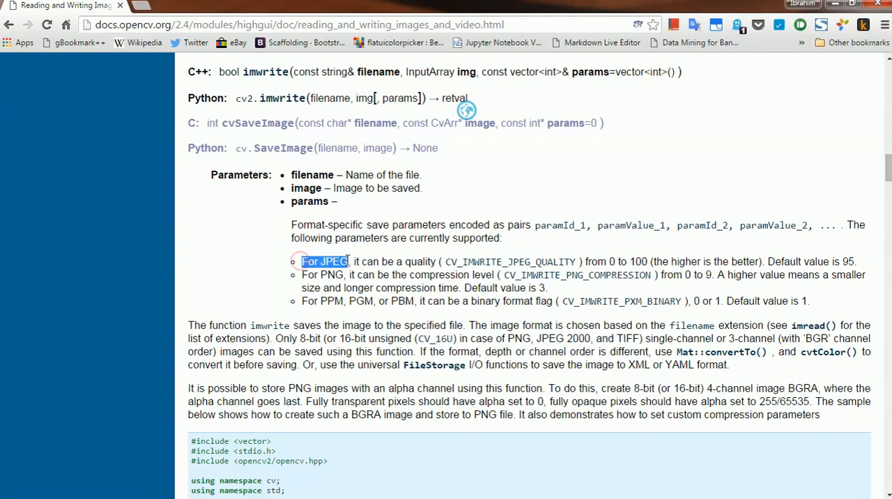
{"action": "double_click", "coordinate": [322, 275]}
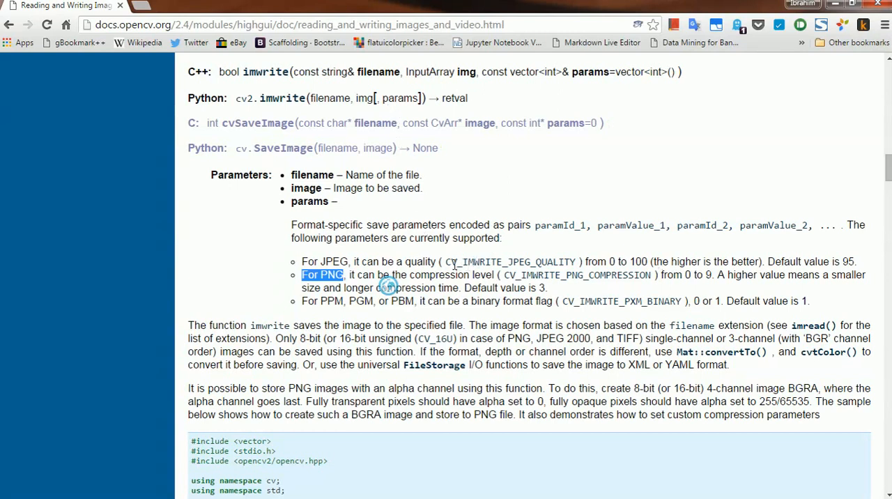
{"action": "double_click", "coordinate": [510, 262]}
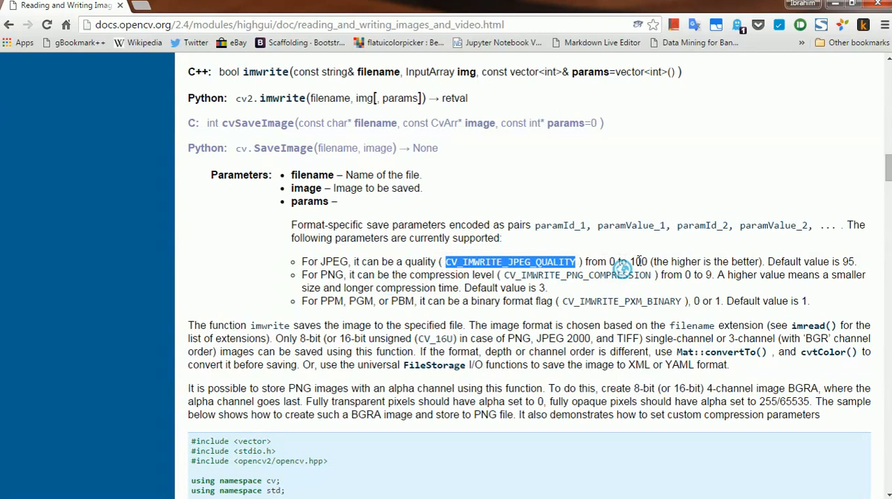
{"action": "left_click", "coordinate": [537, 266]}
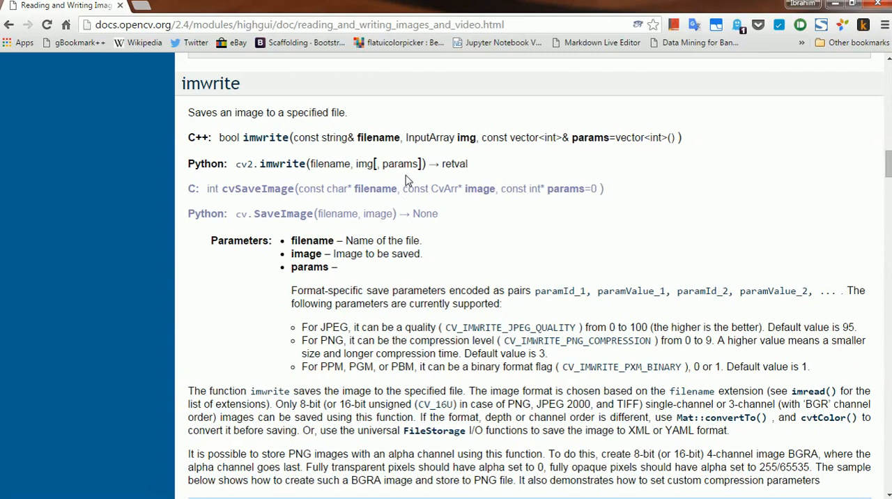
{"action": "double_click", "coordinate": [400, 163]}
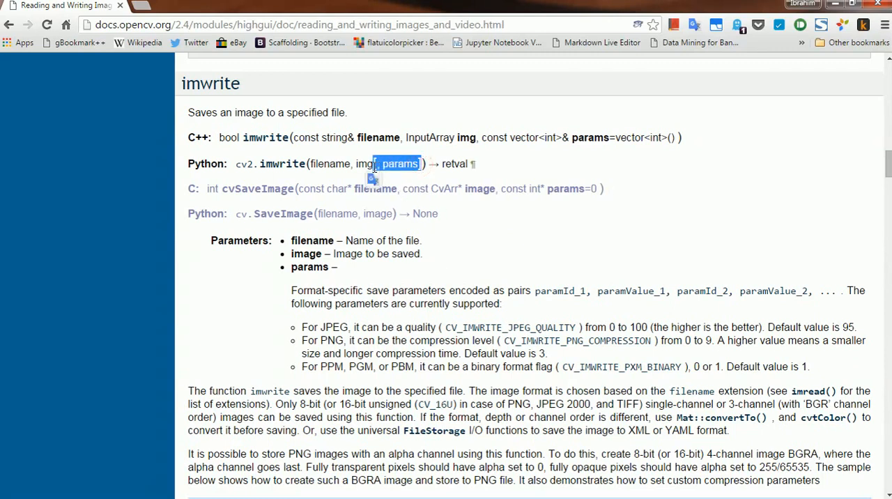
{"action": "left_click", "coordinate": [384, 163]}
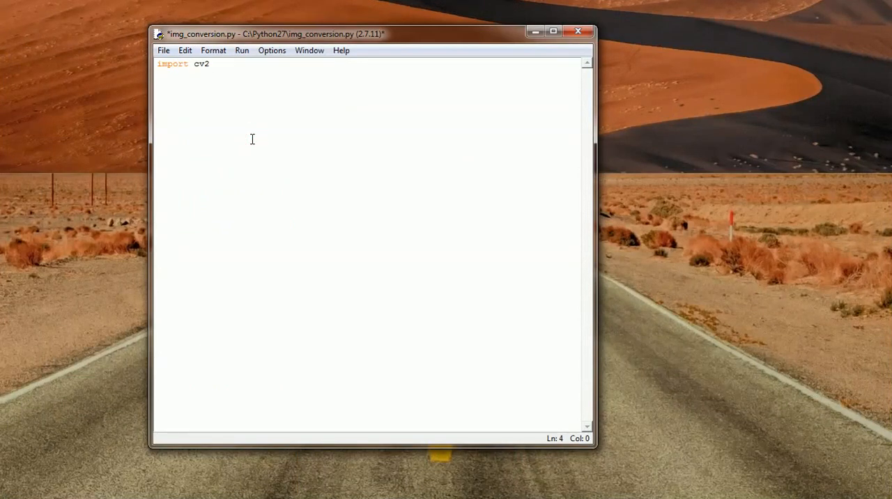
Finish the line img = cv2.imread('pond.jpg') and start a new line.
{"action": "type", "text": "params"}
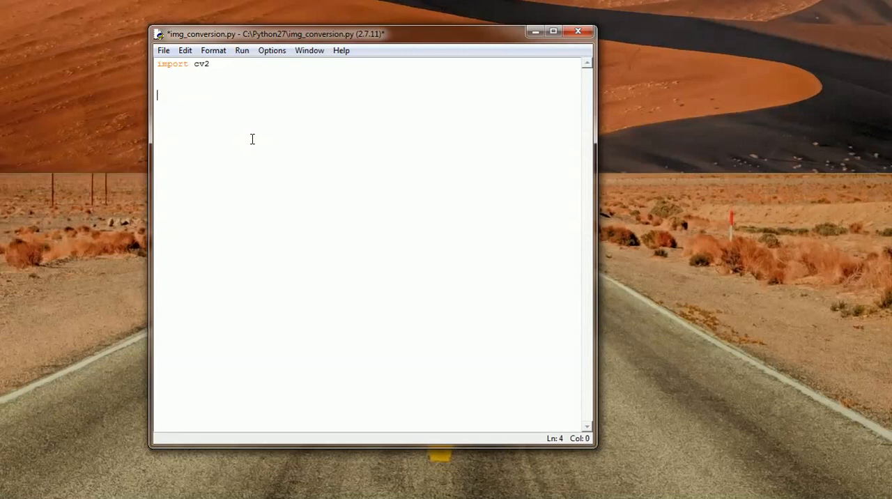
{"action": "type", "text": "img"}
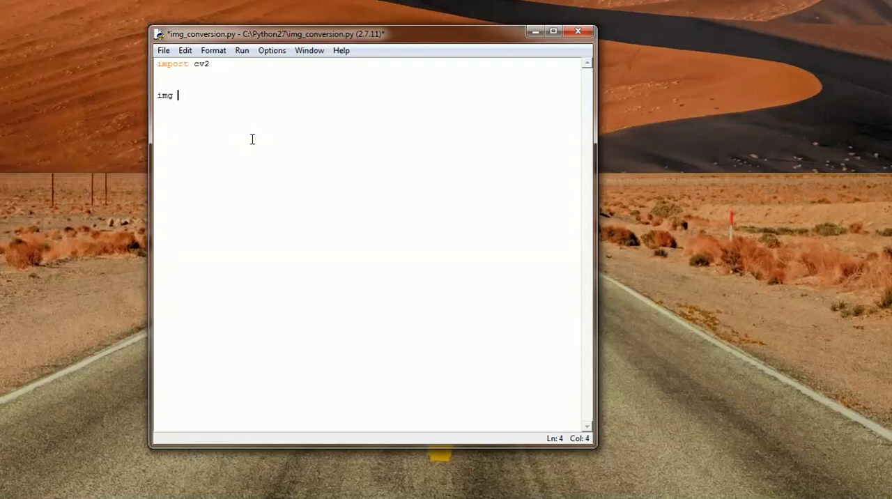
{"action": "type", "text": "= cv.i"}
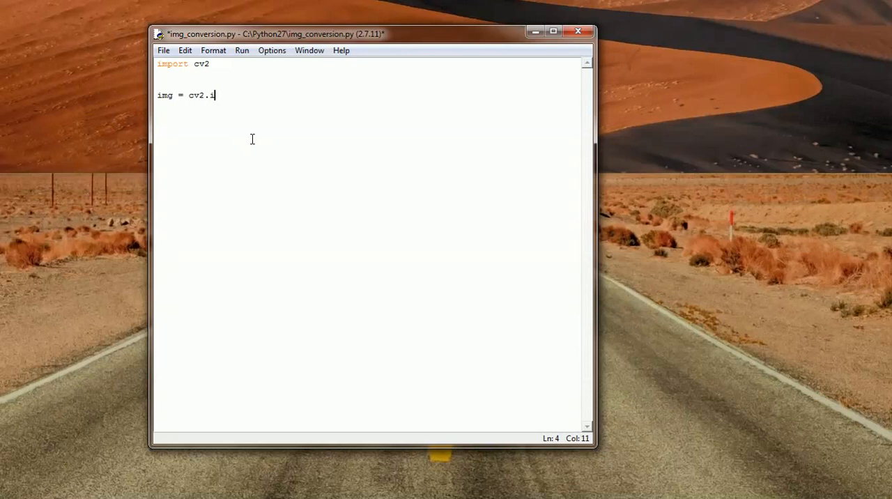
{"action": "type", "text": "mread"}
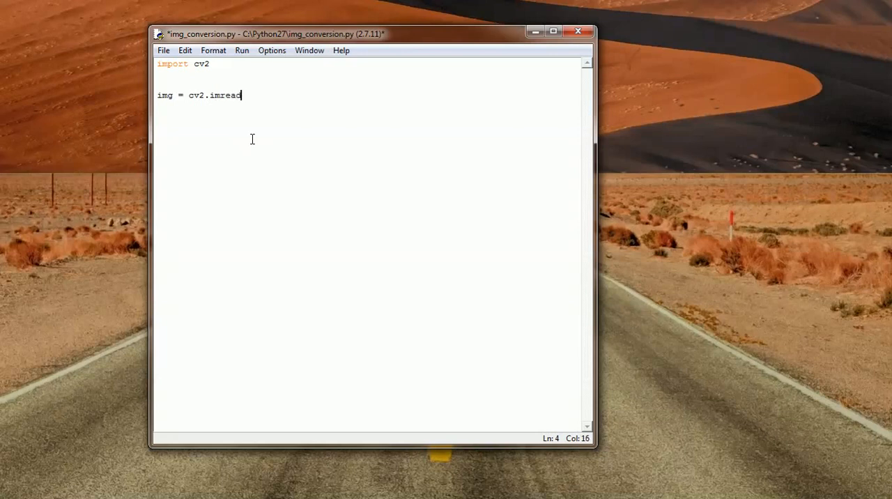
{"action": "type", "text": "(0"}
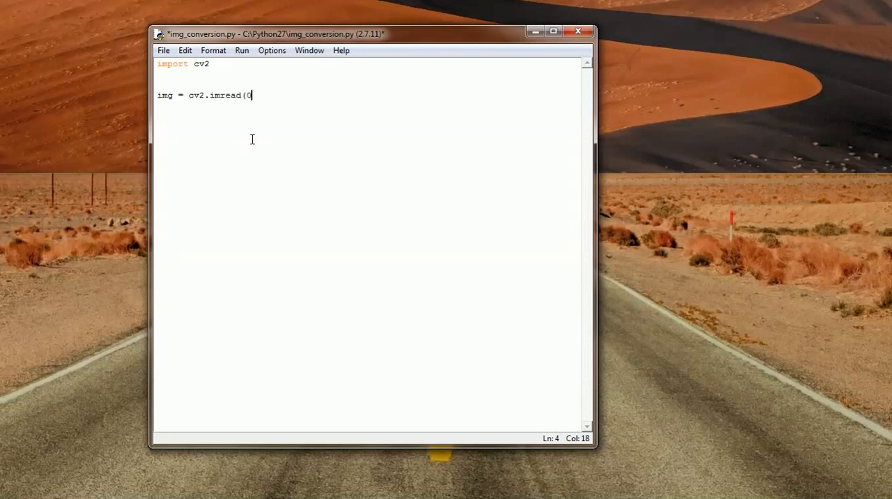
{"action": "type", "text": "'po"}
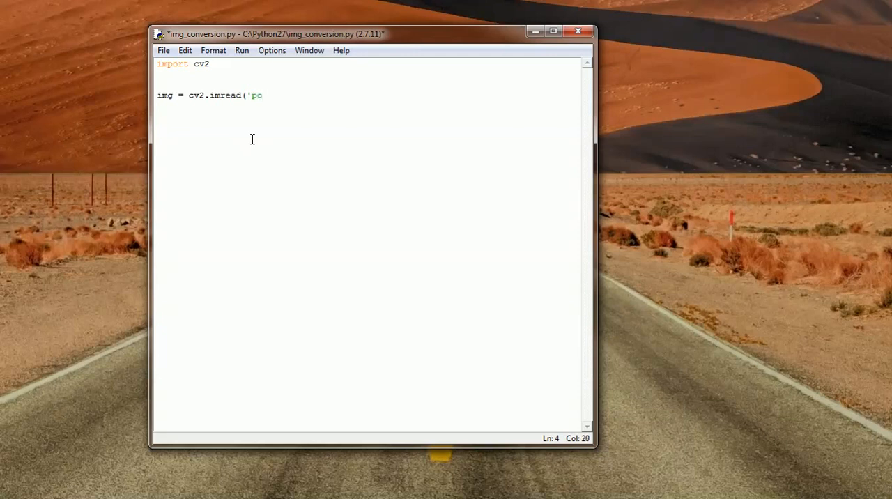
{"action": "type", "text": "nd.jpg"}
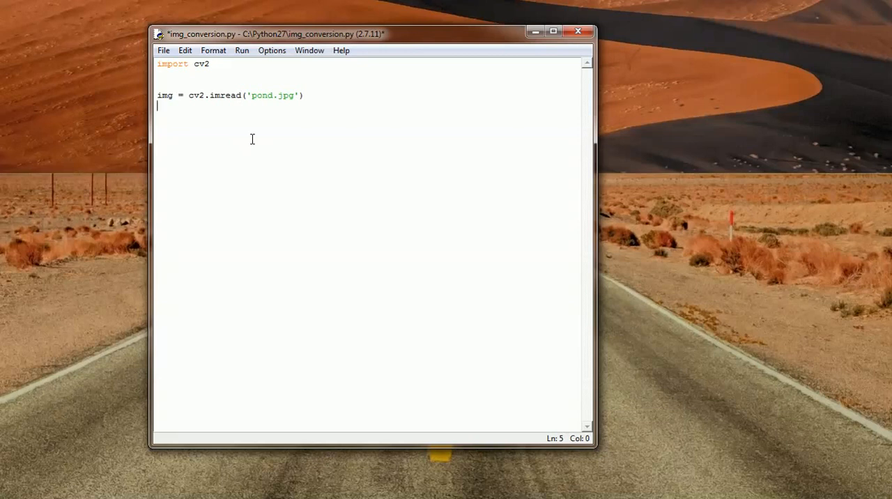
{"action": "type", "text": "c"}
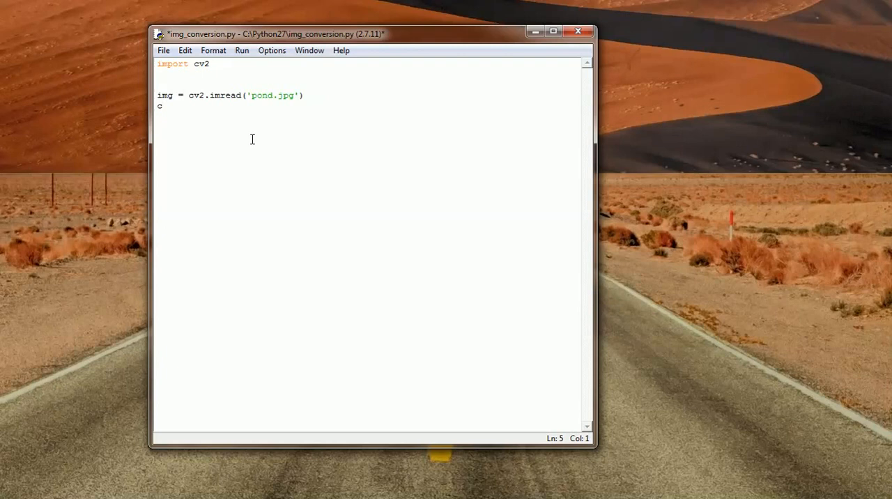
Begin a cv2.imwrite call with 'pond_converted.png' as the output file.
{"action": "type", "text": "v2."}
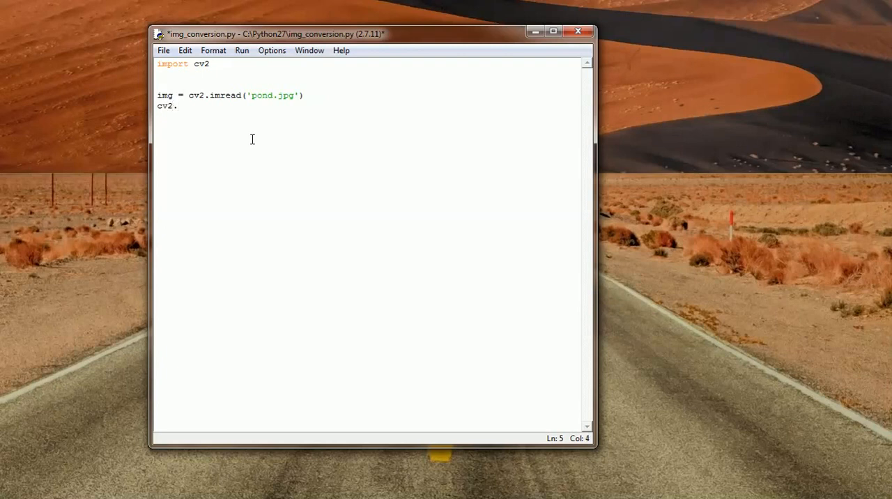
{"action": "type", "text": "im"}
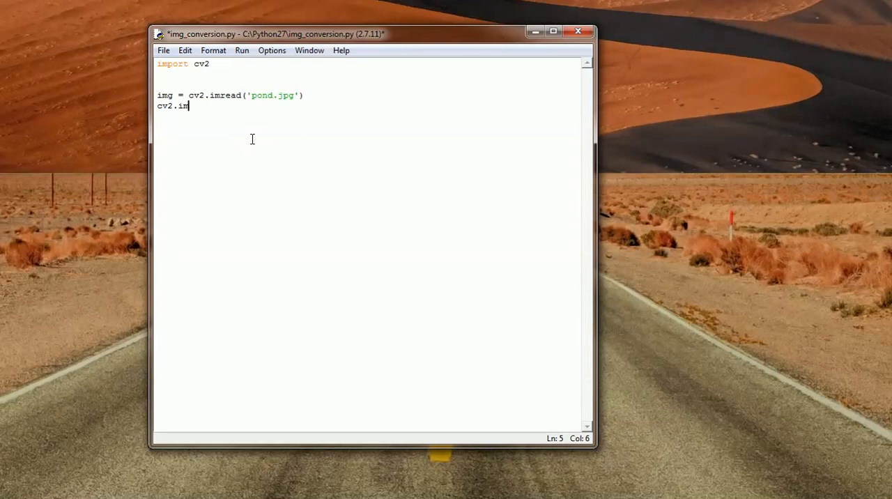
{"action": "type", "text": "writ"}
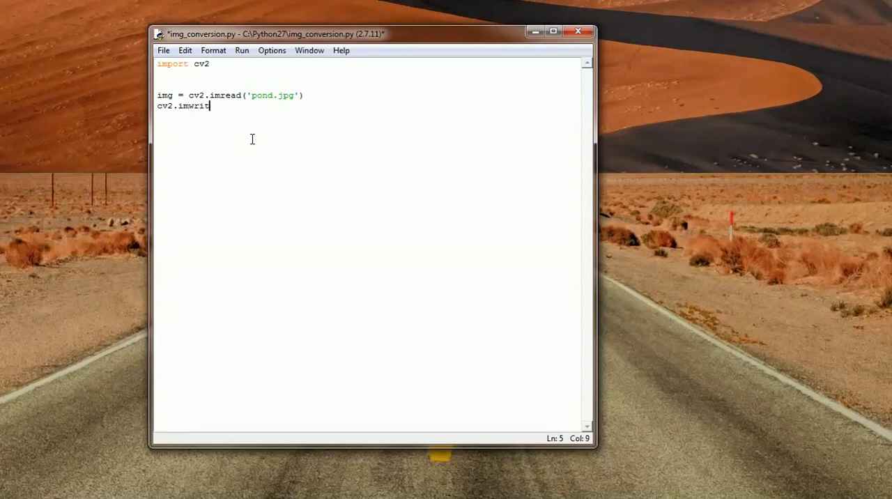
{"action": "type", "text": "e ("}
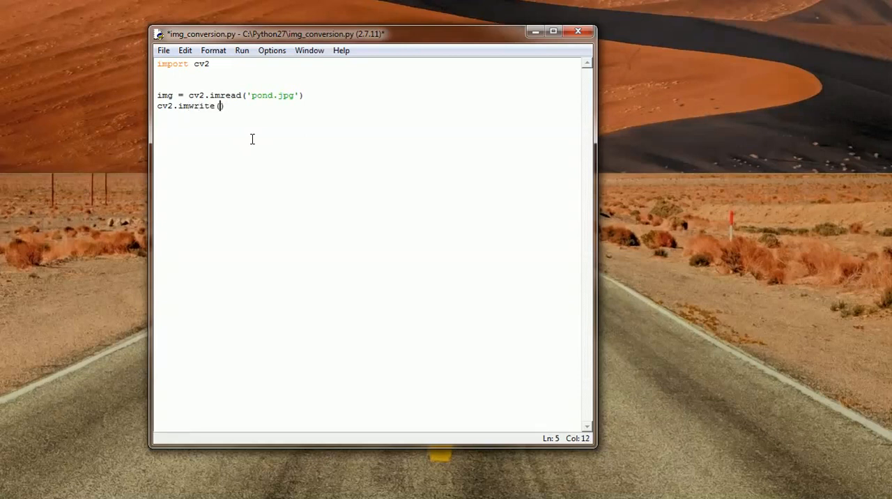
{"action": "type", "text": "'"}
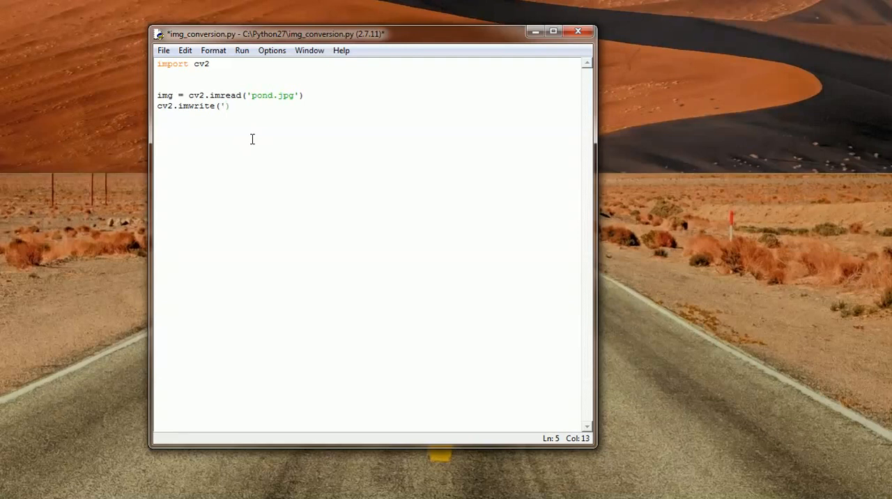
{"action": "type", "text": "p"}
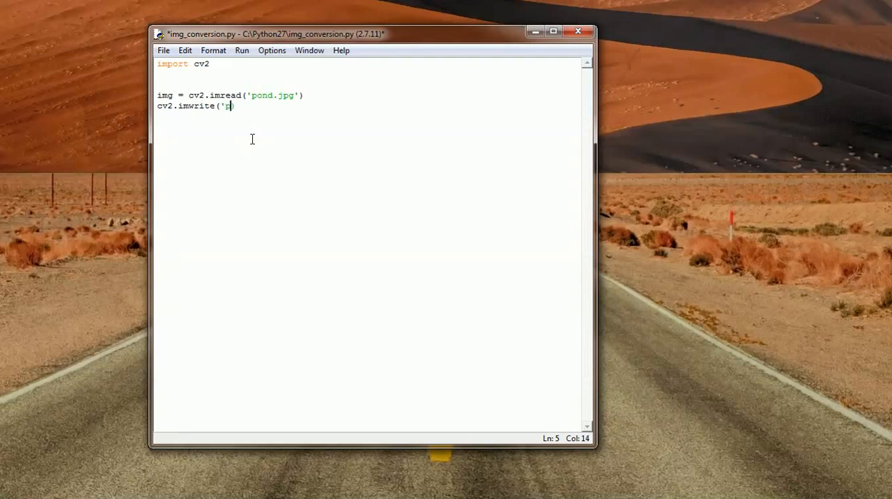
{"action": "type", "text": "ond_conver"}
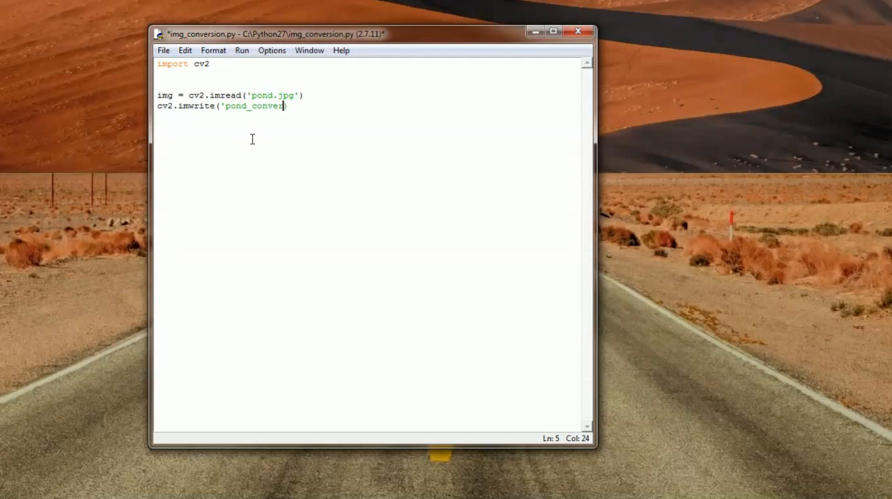
{"action": "type", "text": "ted"}
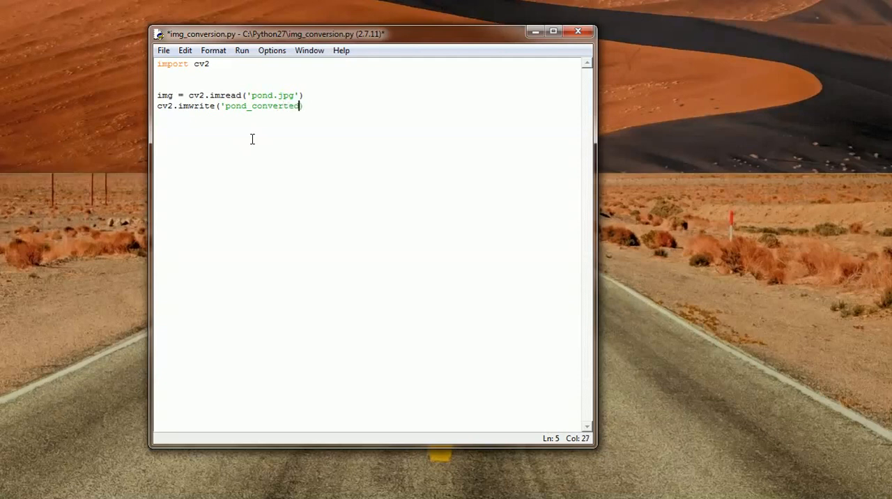
{"action": "type", "text": ".png"}
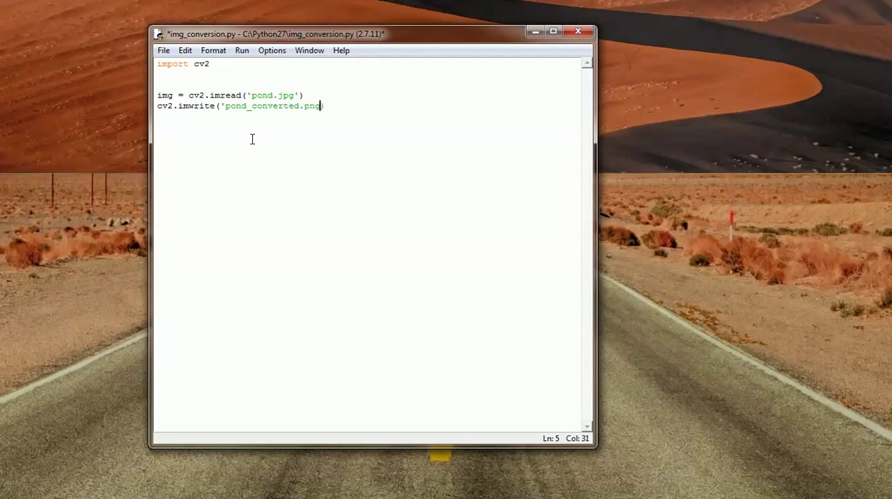
{"action": "type", "text": ")"}
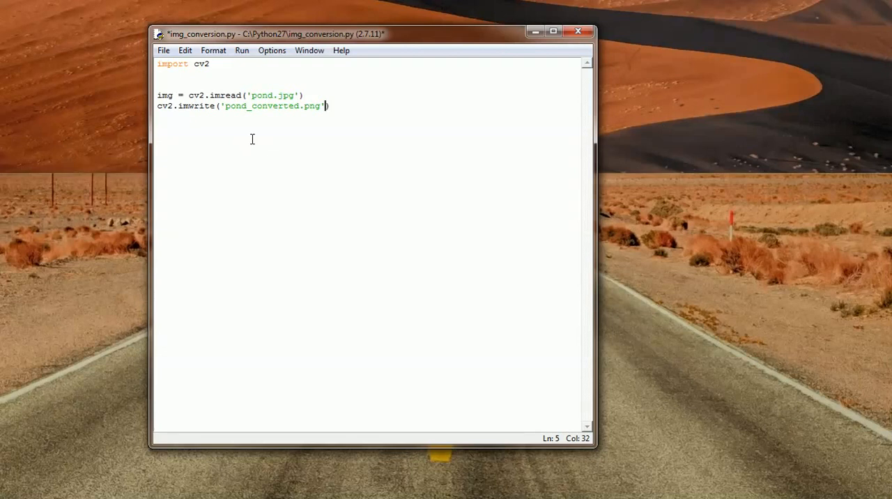
Pass img to imwrite and begin the params list with [cv2.].
{"action": "type", "text": ", img,"}
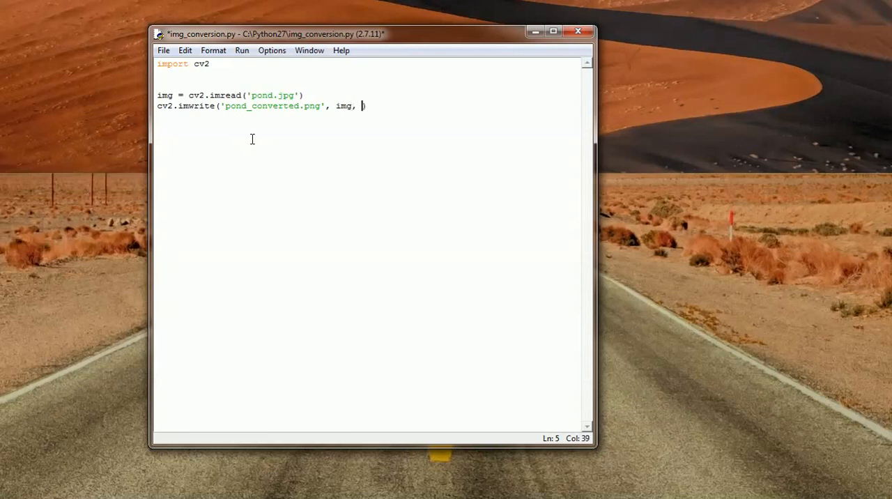
{"action": "type", "text": "[]"}
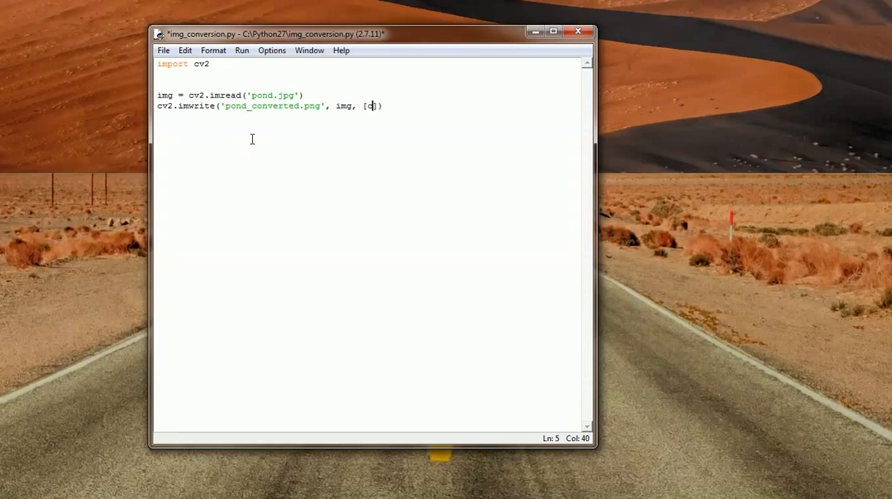
{"action": "type", "text": "cv2"}
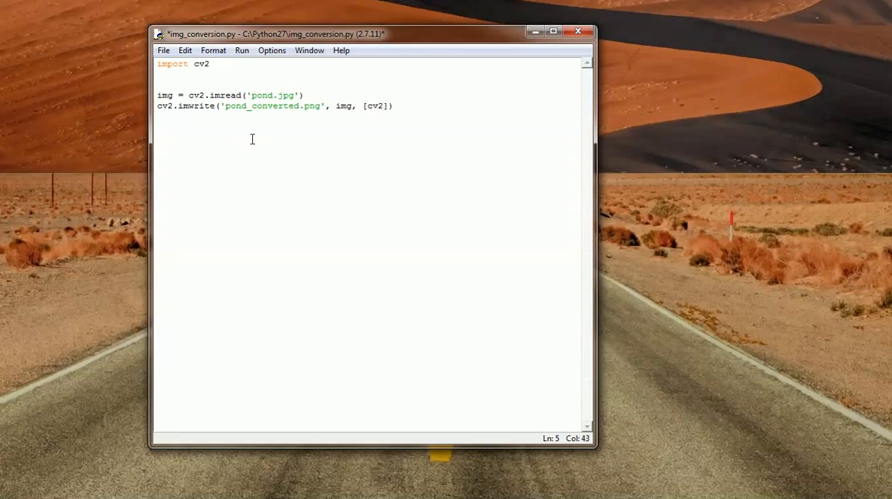
{"action": "type", "text": "."}
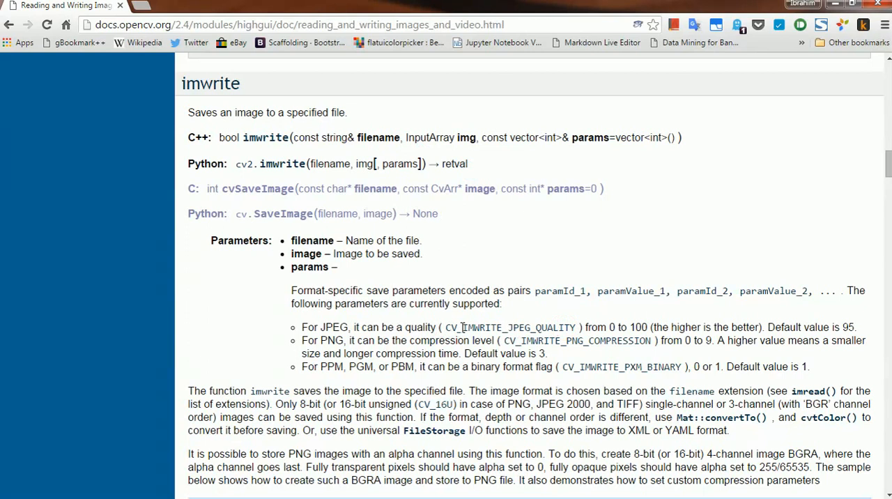
Look up CV_IMWRITE_JPEG_QUALITY in the OpenCV imwrite parameter notes.
{"action": "double_click", "coordinate": [516, 327]}
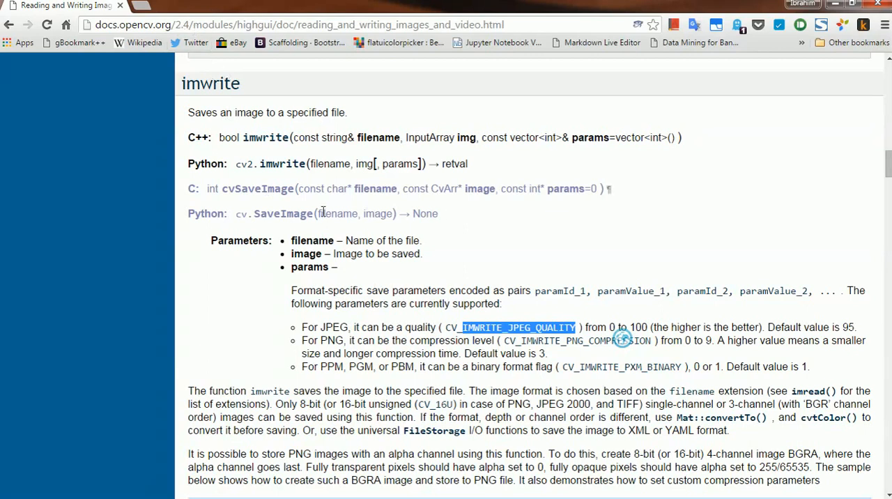
{"action": "left_click", "coordinate": [456, 330]}
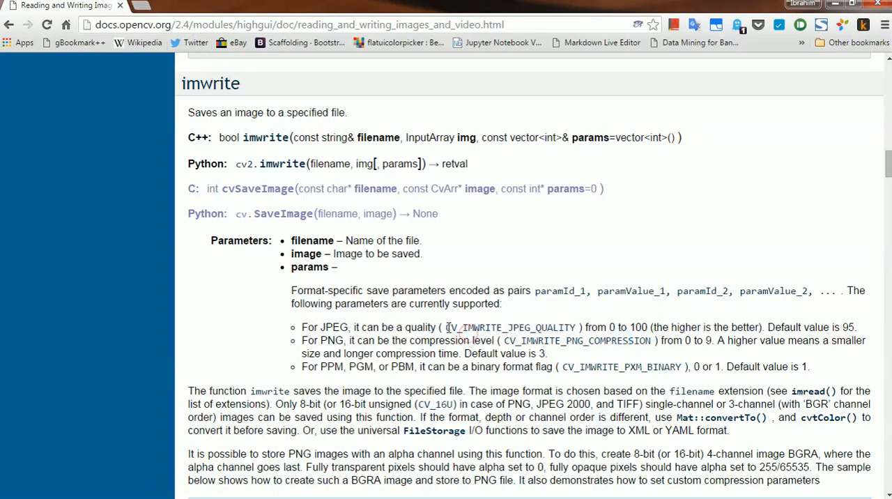
{"action": "mouse_move", "coordinate": [489, 329]}
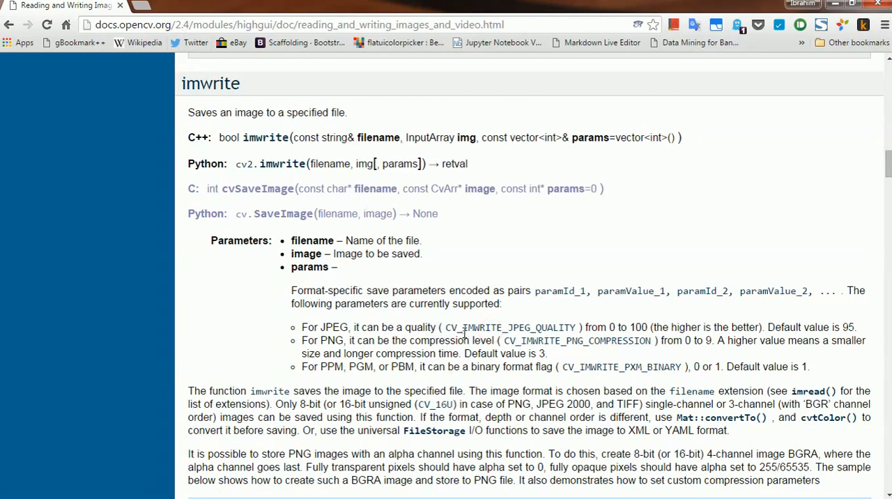
{"action": "mouse_move", "coordinate": [432, 286]}
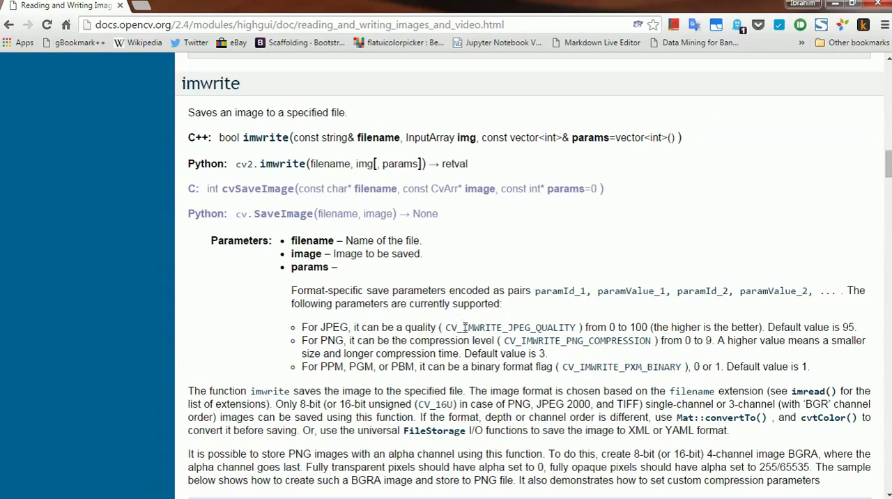
{"action": "mouse_move", "coordinate": [571, 362]}
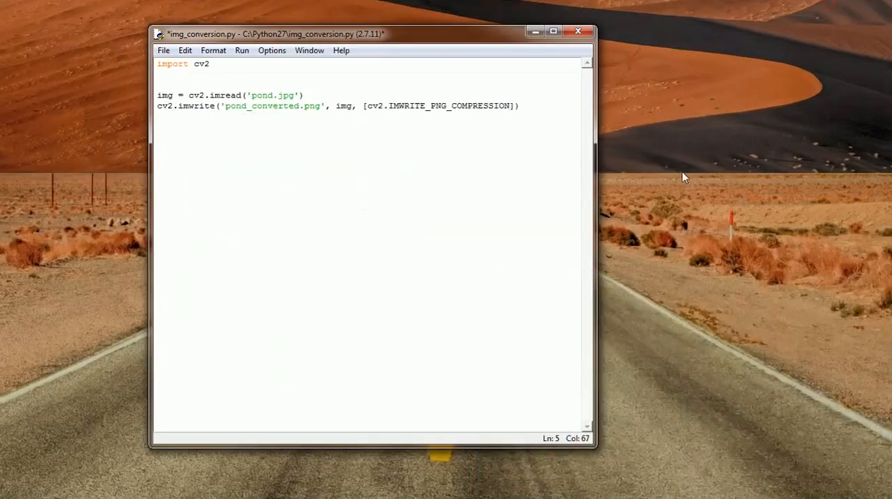
Complete the params list as [cv2.IMWRITE_PNG_COMPRESSION, 9].
{"action": "type", "text": ","}
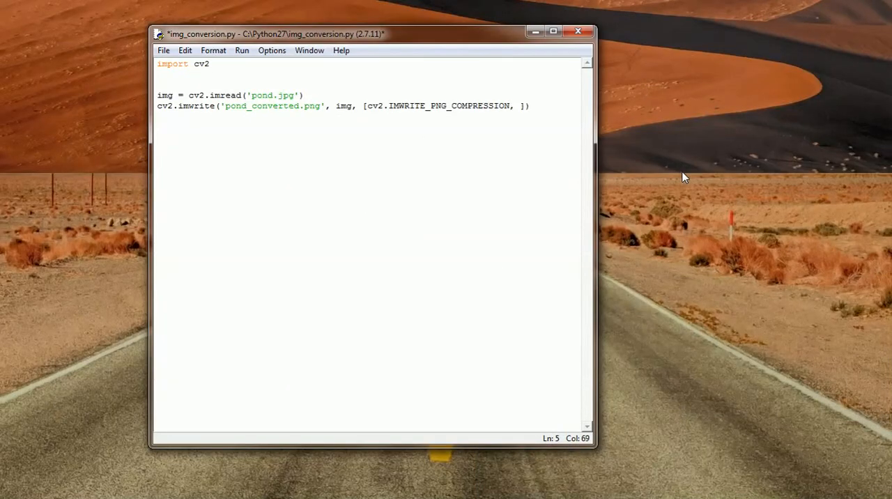
{"action": "type", "text": "9"}
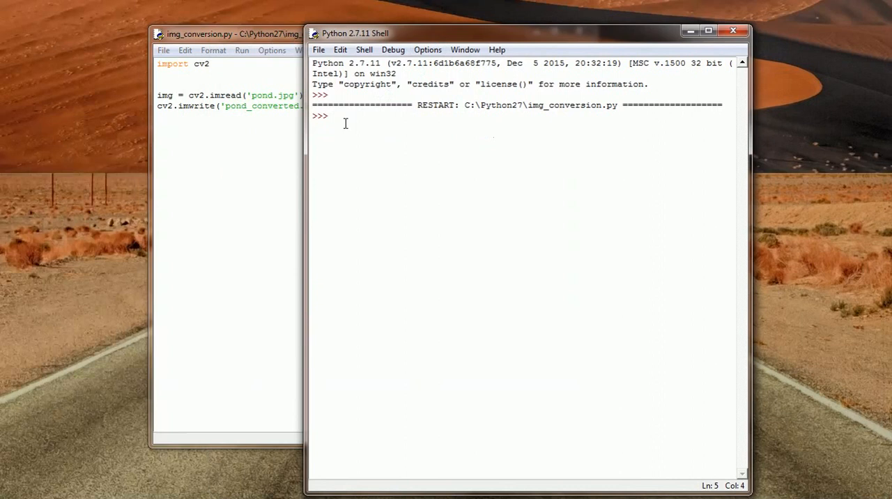
{"action": "mouse_move", "coordinate": [224, 159]}
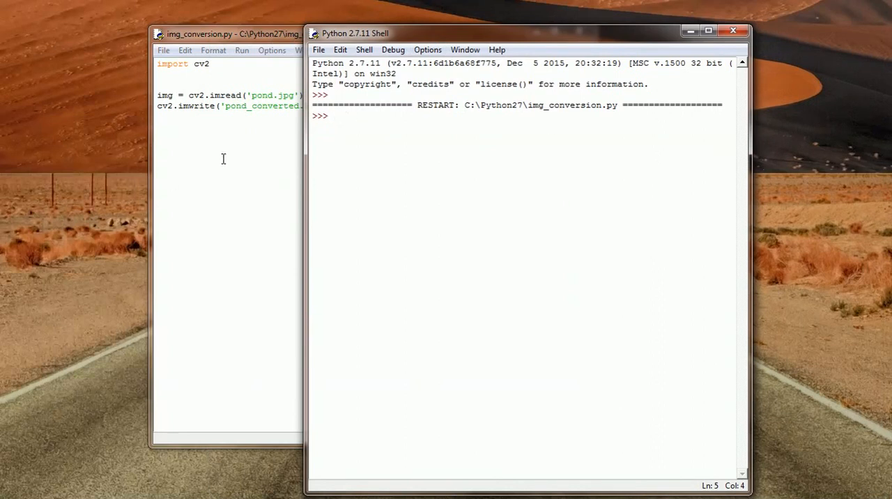
Run img_conversion.py and confirm the shell restarts to a fresh prompt without errors.
{"action": "left_click", "coordinate": [337, 115]}
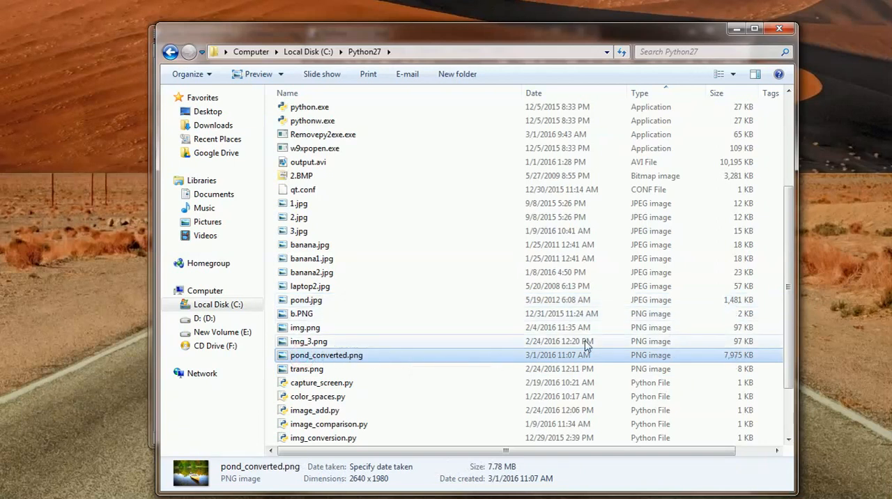
Open the 7,975 KB pond_converted.png from the Python27 folder to view it.
{"action": "double_click", "coordinate": [326, 355]}
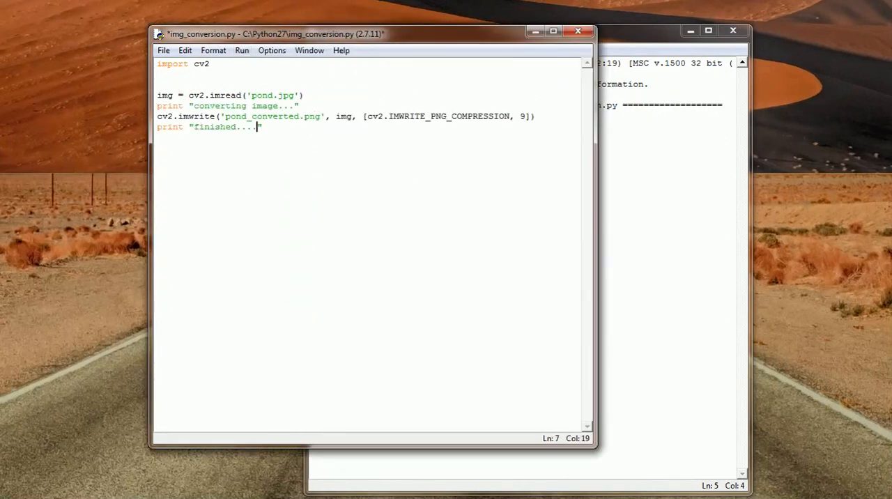
{"action": "mouse_move", "coordinate": [292, 123]}
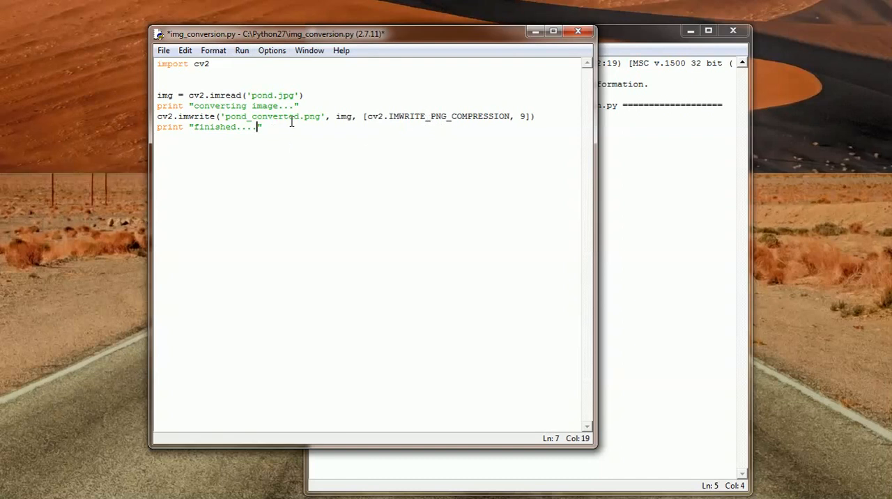
{"action": "mouse_move", "coordinate": [430, 117]}
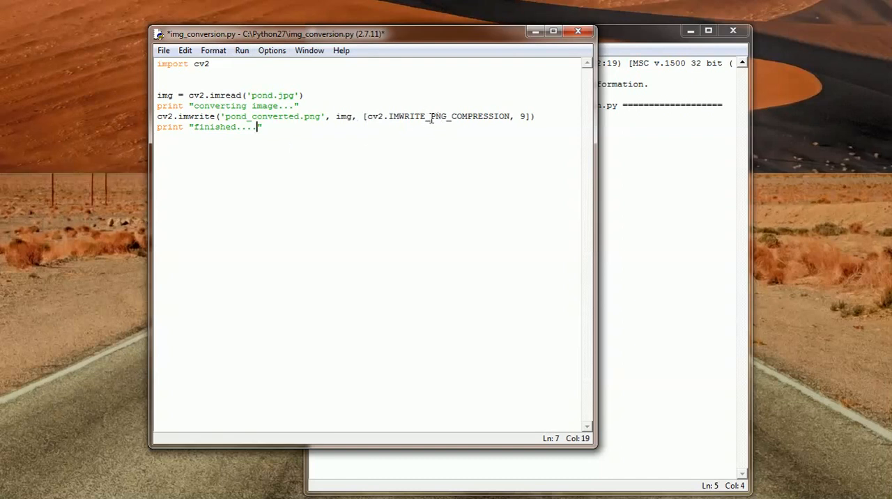
{"action": "mouse_move", "coordinate": [824, 140]}
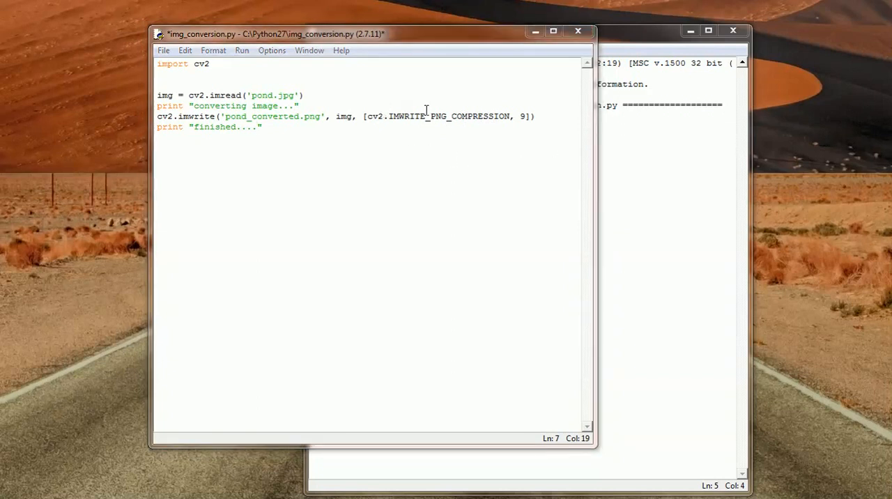
Change the imwrite flag to cv2.IMWRITE_JPEG_QUALITY with value 10.
{"action": "left_click", "coordinate": [436, 117]}
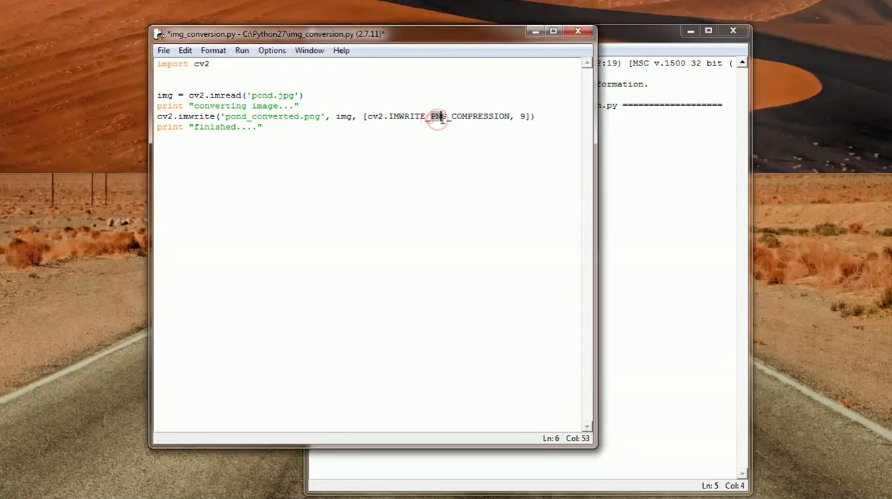
{"action": "type", "text": "JPEG"}
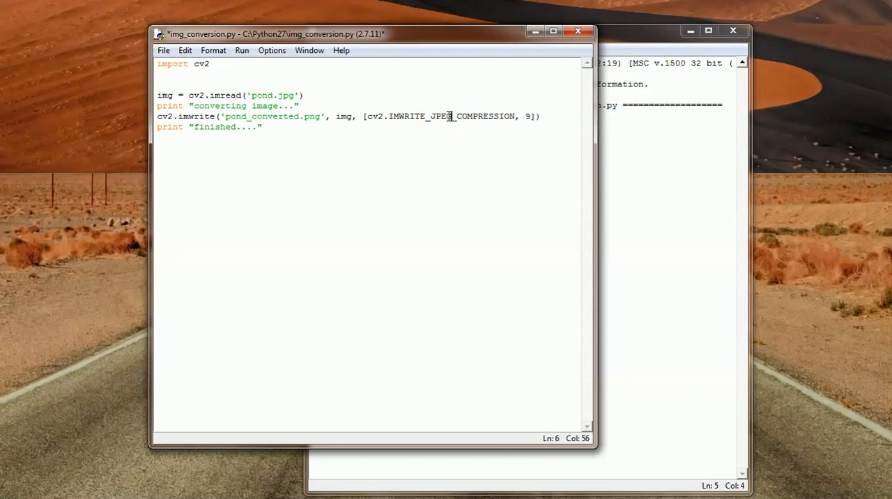
{"action": "double_click", "coordinate": [479, 117]}
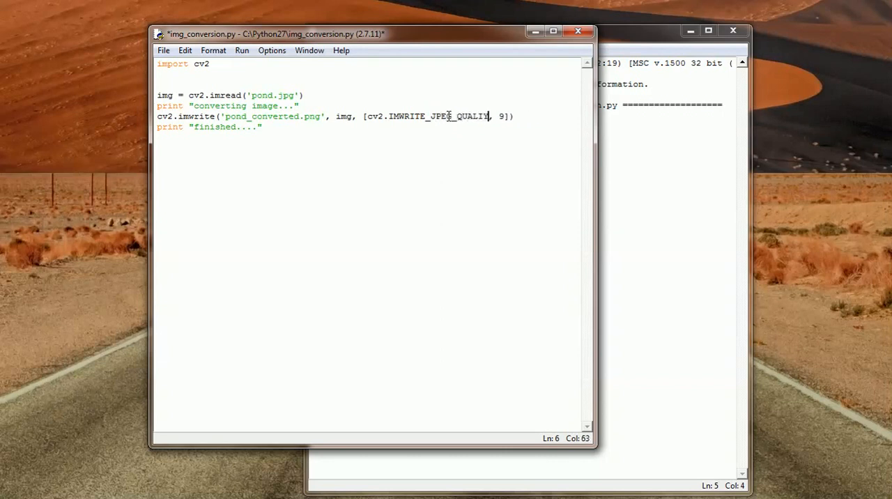
{"action": "type", "text": "T"}
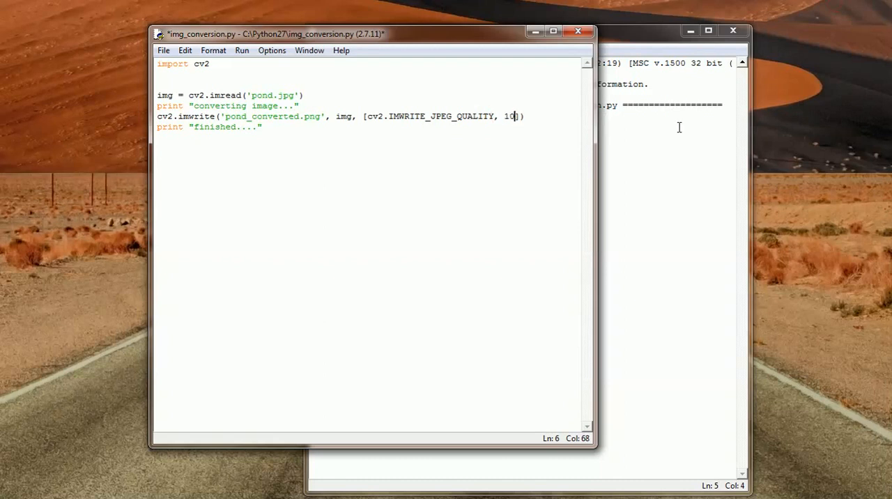
Run the module again, accepting the prompt to save the script first.
{"action": "left_click", "coordinate": [242, 50]}
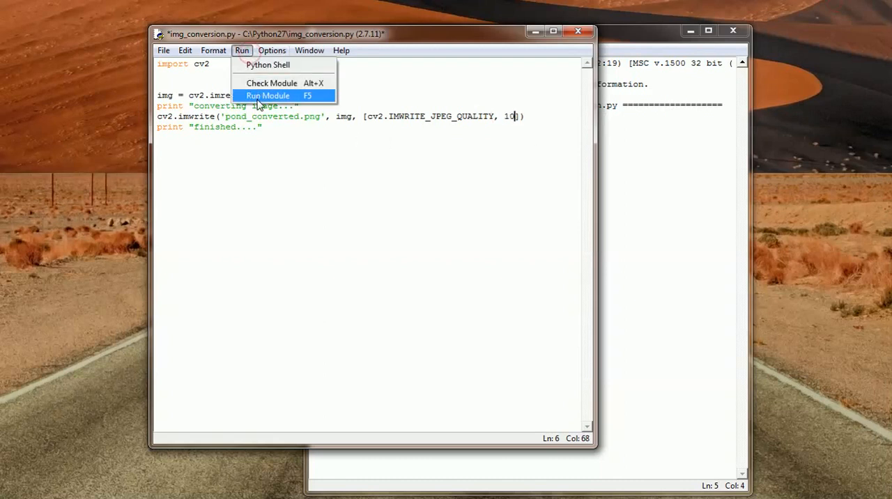
{"action": "left_click", "coordinate": [267, 95]}
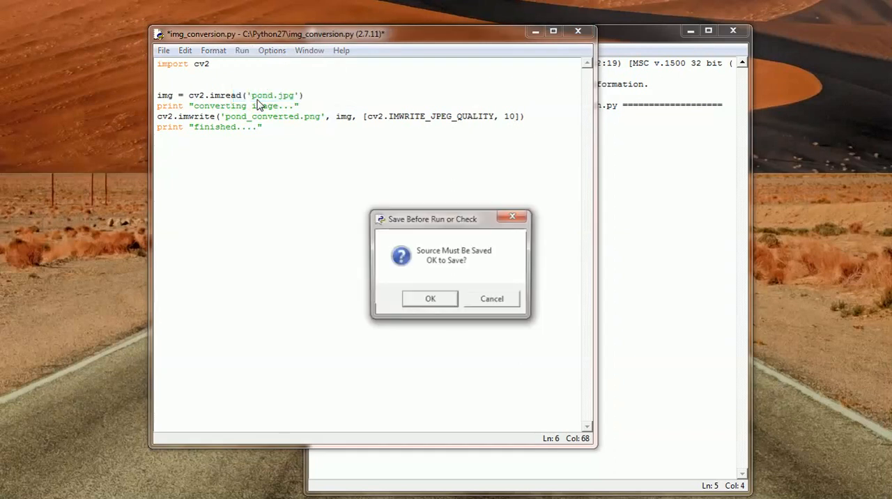
{"action": "left_click", "coordinate": [430, 299]}
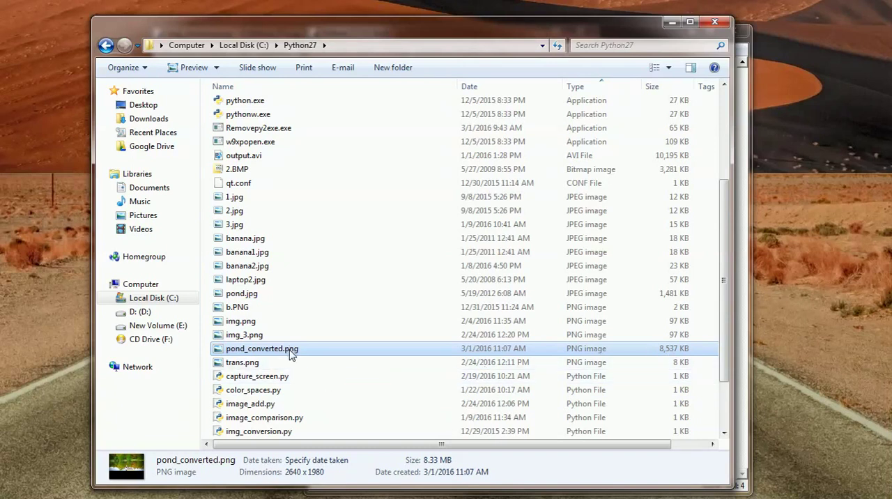
{"action": "mouse_move", "coordinate": [300, 356]}
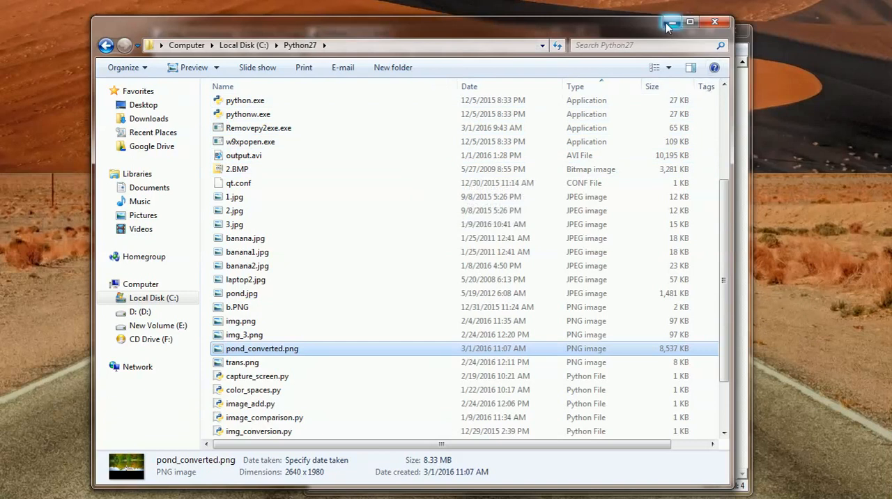
{"action": "mouse_move", "coordinate": [672, 23]}
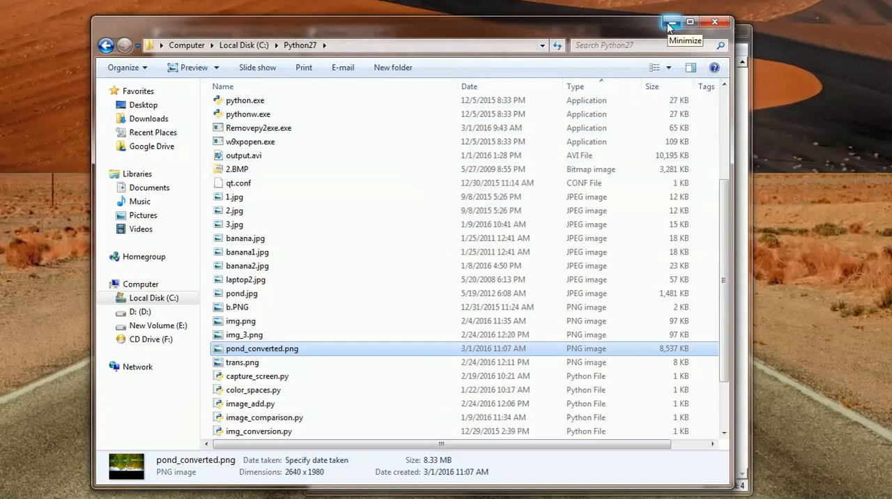
Minimize the Python27 Explorer window after checking pond_converted.png is 8,537 KB.
{"action": "left_click", "coordinate": [668, 22]}
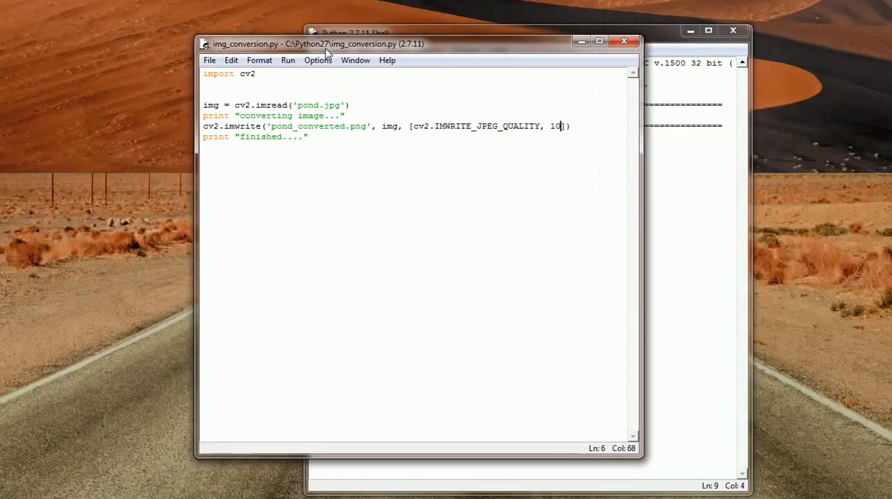
{"action": "mouse_move", "coordinate": [215, 94]}
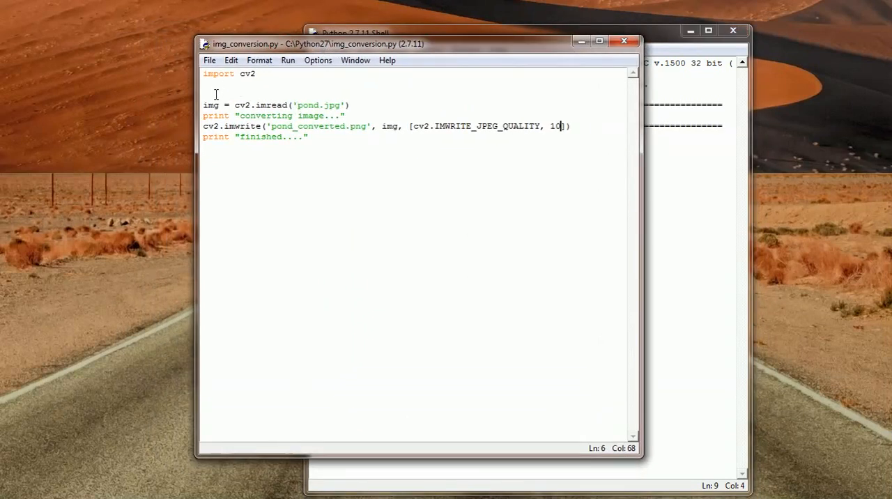
{"action": "mouse_move", "coordinate": [245, 187]}
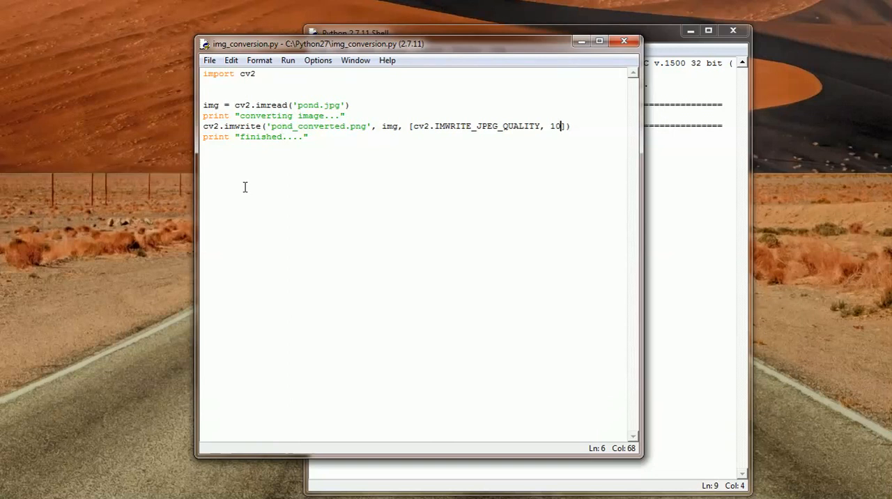
{"action": "mouse_move", "coordinate": [325, 140]}
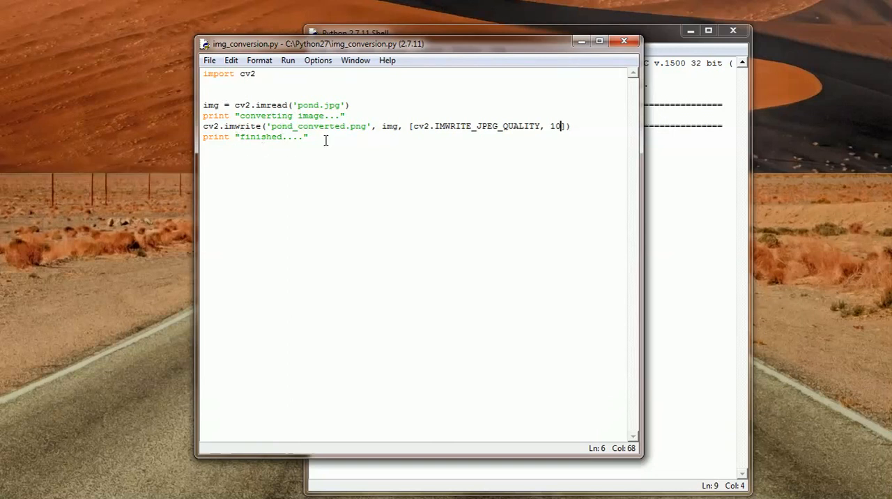
{"action": "left_click_drag", "start_coordinate": [204, 106], "coordinate": [308, 137]}
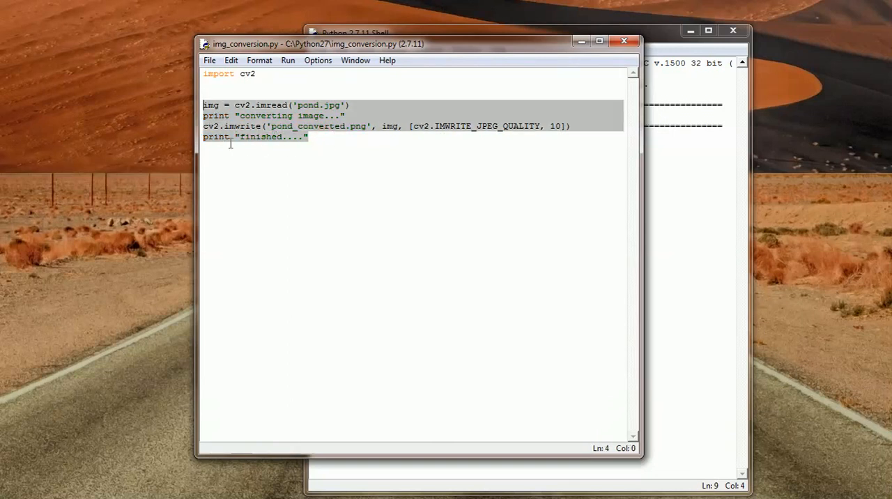
{"action": "left_click", "coordinate": [317, 145]}
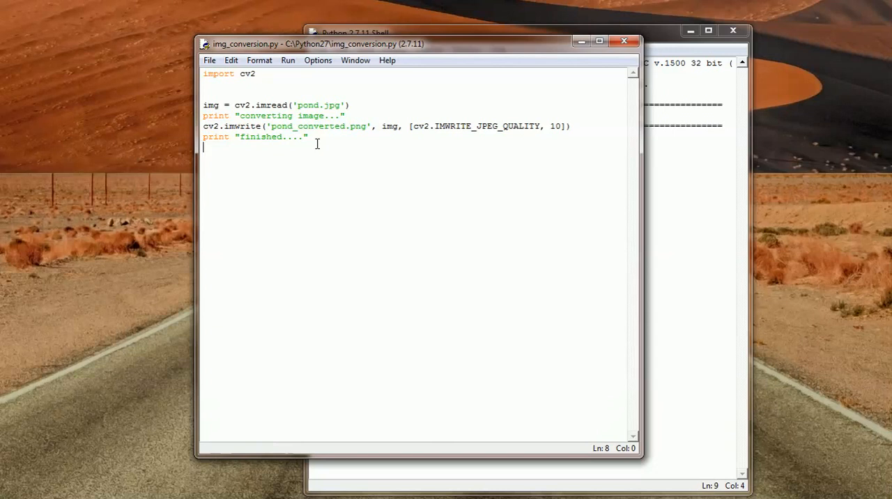
{"action": "mouse_move", "coordinate": [329, 153]}
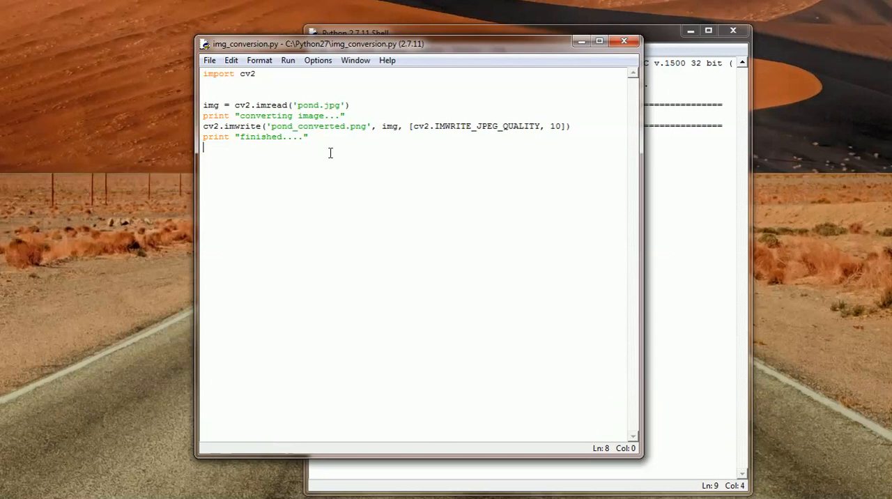
{"action": "mouse_move", "coordinate": [336, 152]}
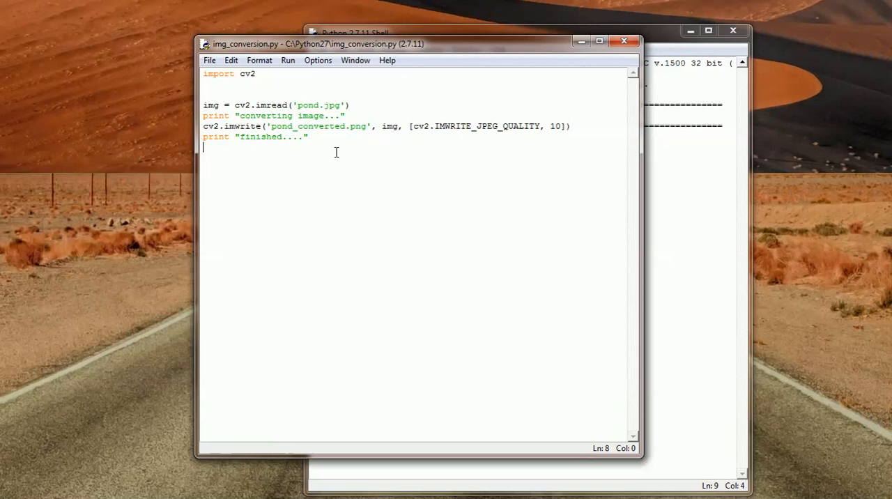
{"action": "left_click_drag", "start_coordinate": [203, 104], "coordinate": [317, 138]}
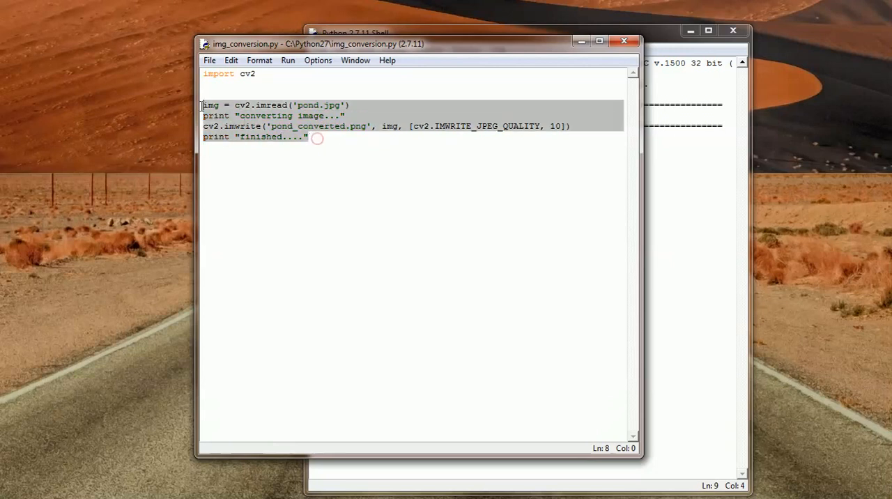